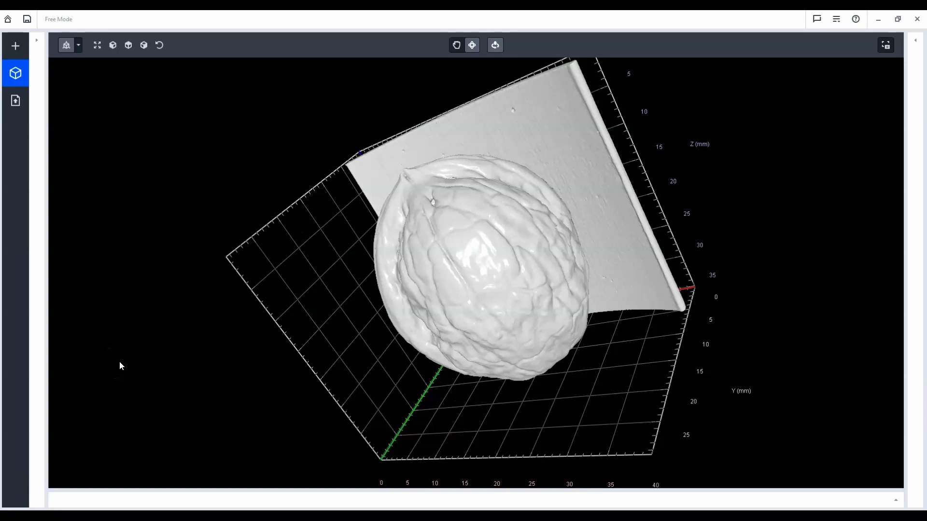
# Step: Add a 3D viewer workbench from the 3D template category showing the walnut volume
pyautogui.click(124, 363)
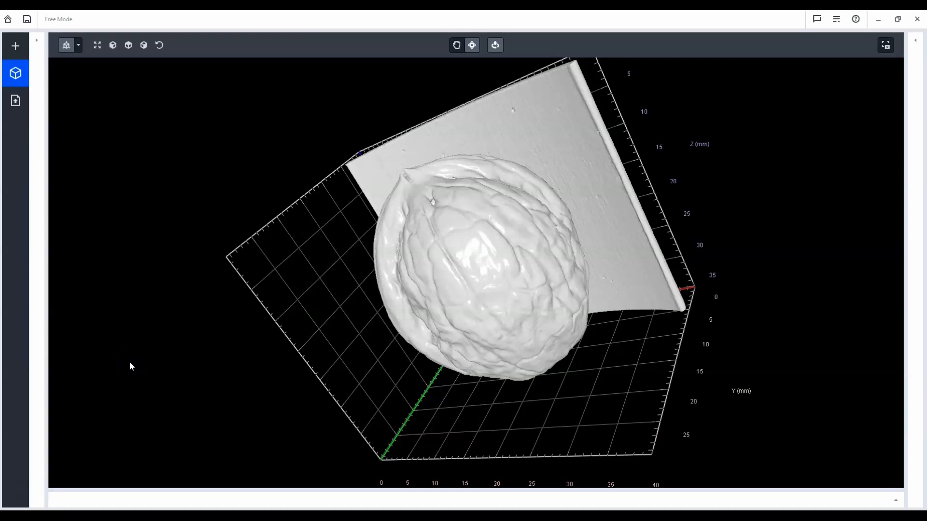
pyautogui.click(493, 371)
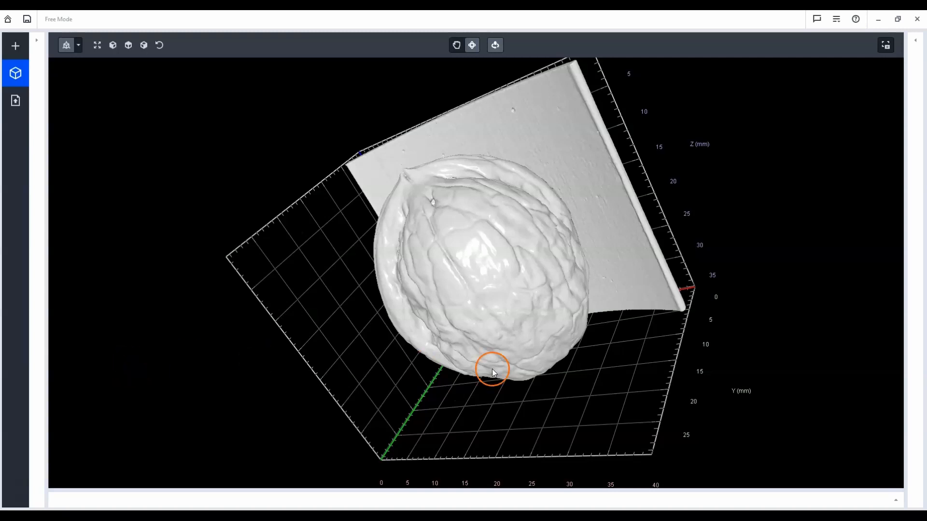
pyautogui.moveTo(621, 379)
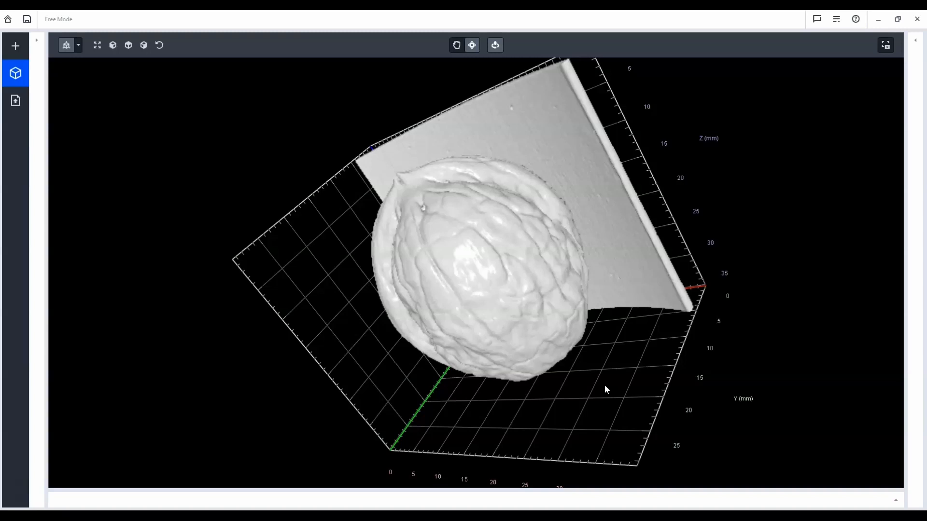
pyautogui.click(589, 392)
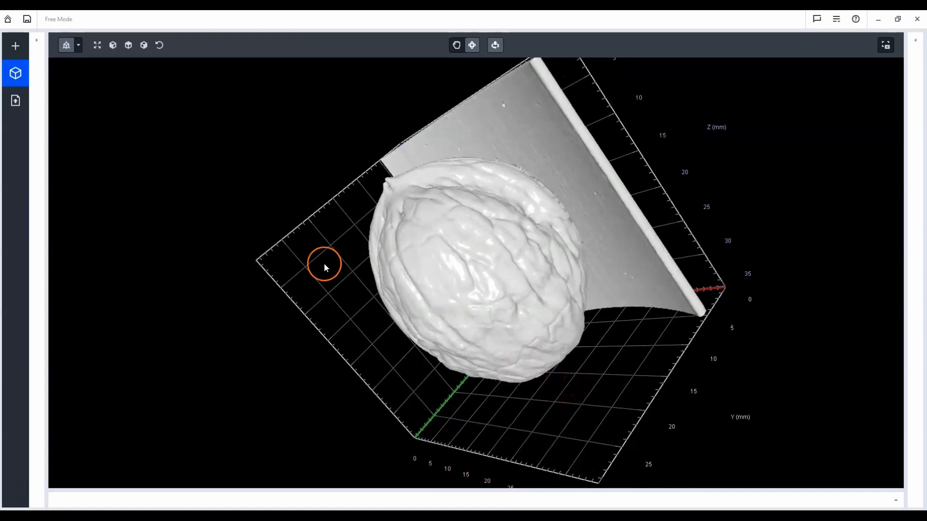
pyautogui.click(15, 45)
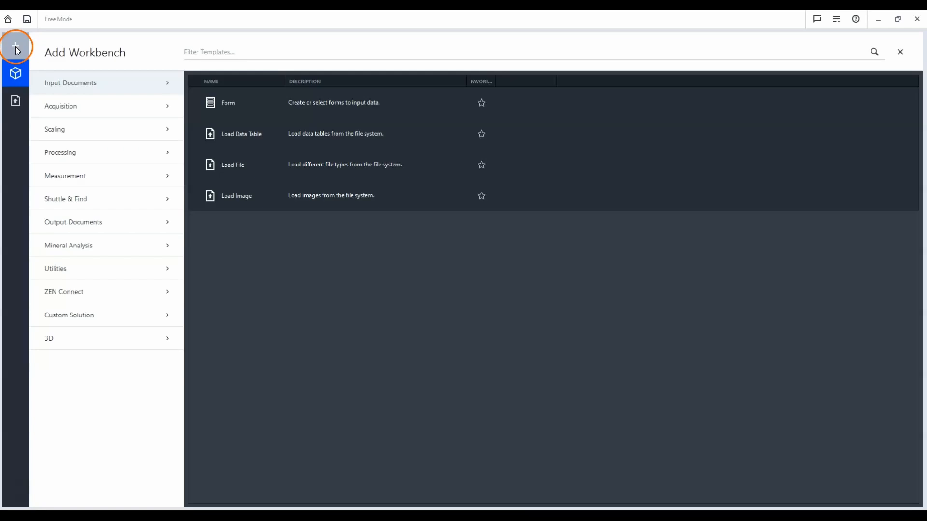
pyautogui.click(89, 338)
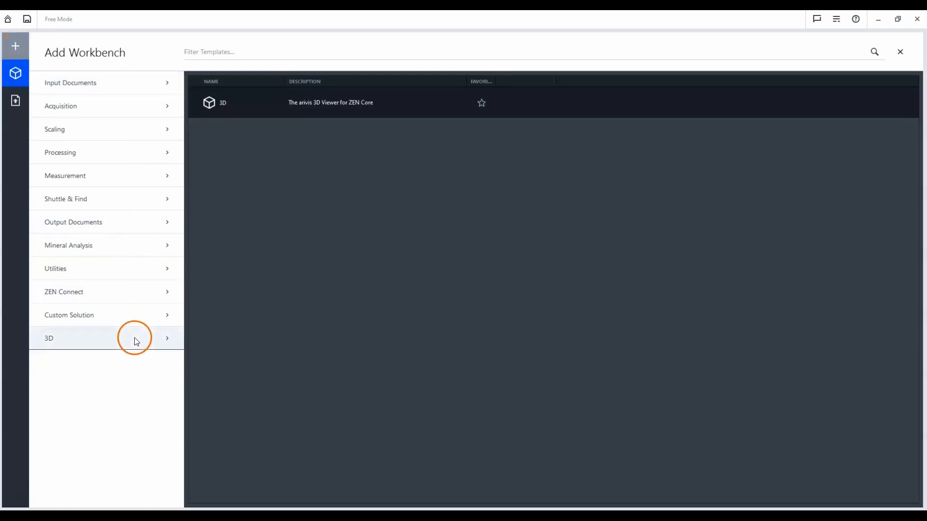
pyautogui.moveTo(526, 102)
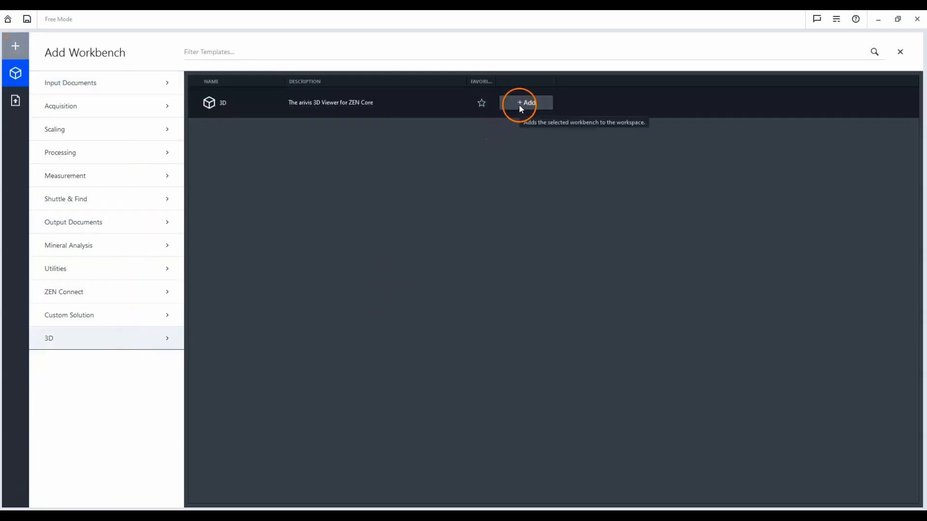
pyautogui.click(525, 102)
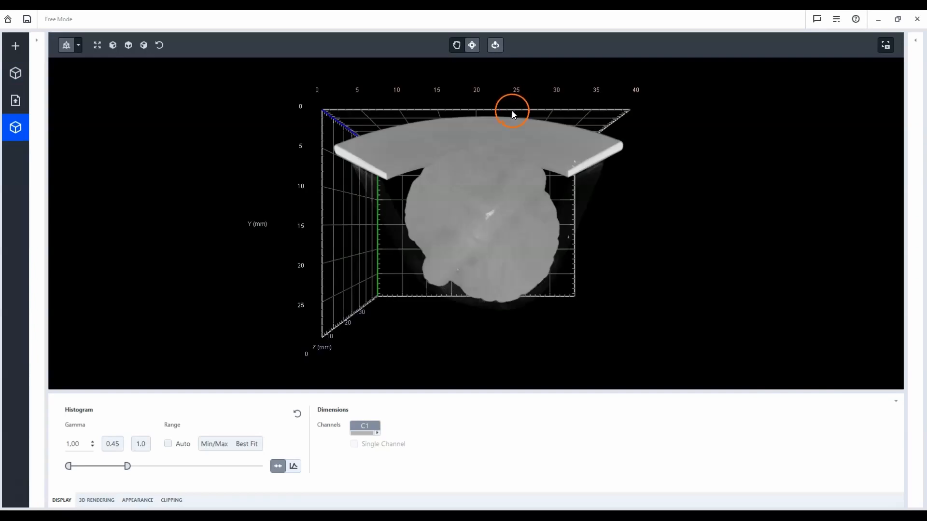
pyautogui.moveTo(314, 344)
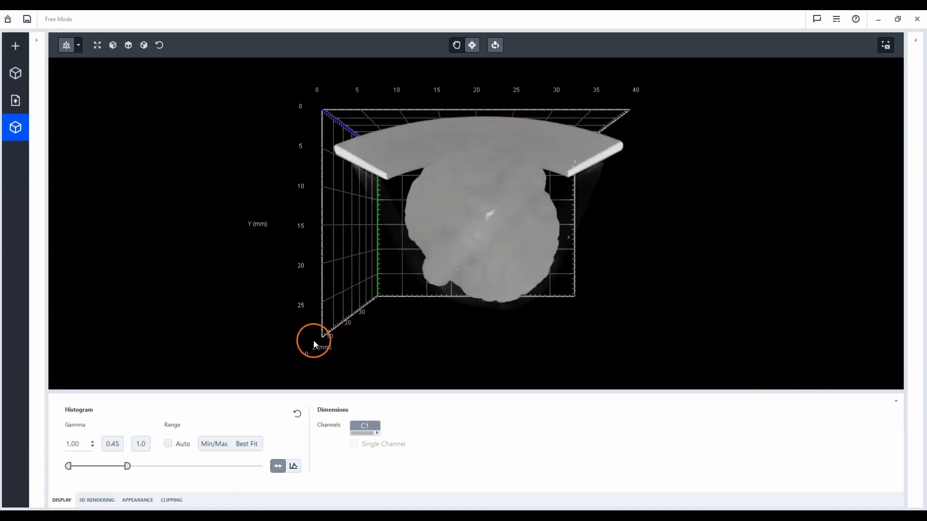
pyautogui.moveTo(137, 489)
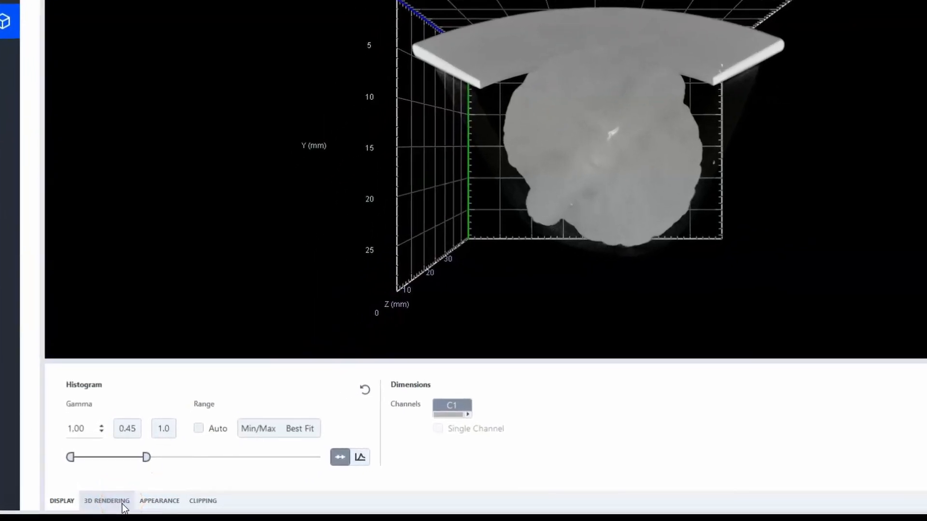
# Step: Open the 3D rendering mode settings for the walnut volume
pyautogui.click(106, 501)
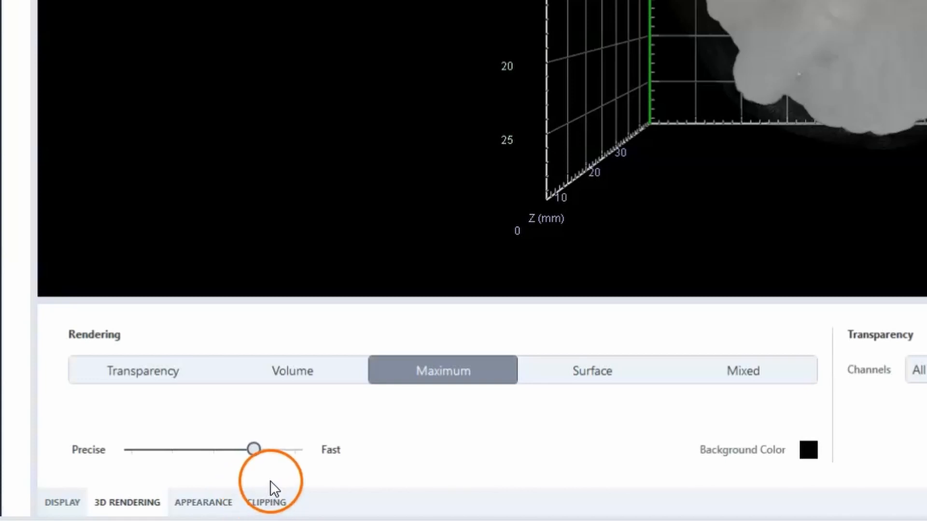
pyautogui.moveTo(272, 497)
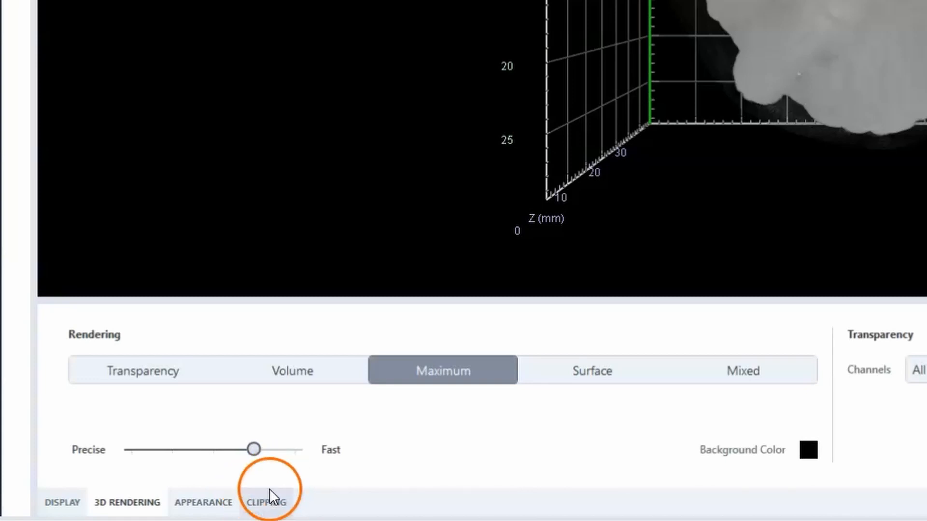
pyautogui.moveTo(636, 440)
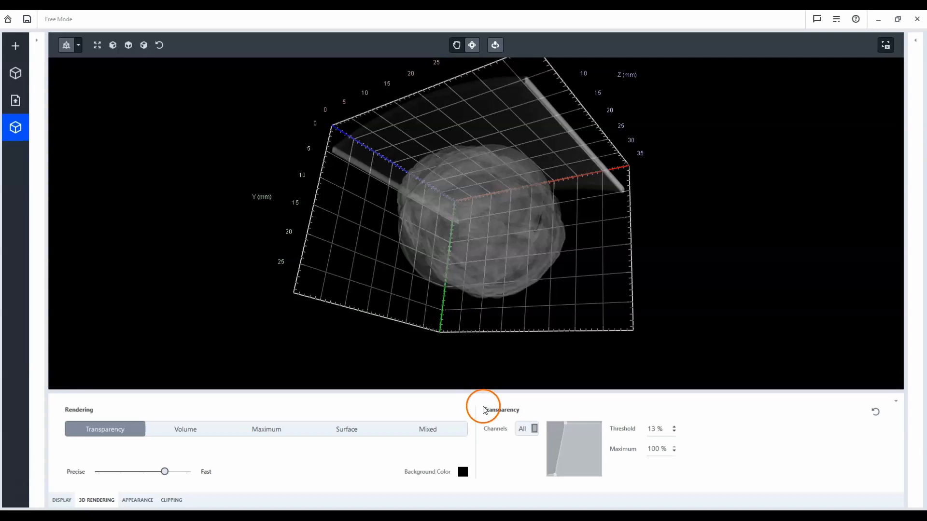
pyautogui.moveTo(567, 426)
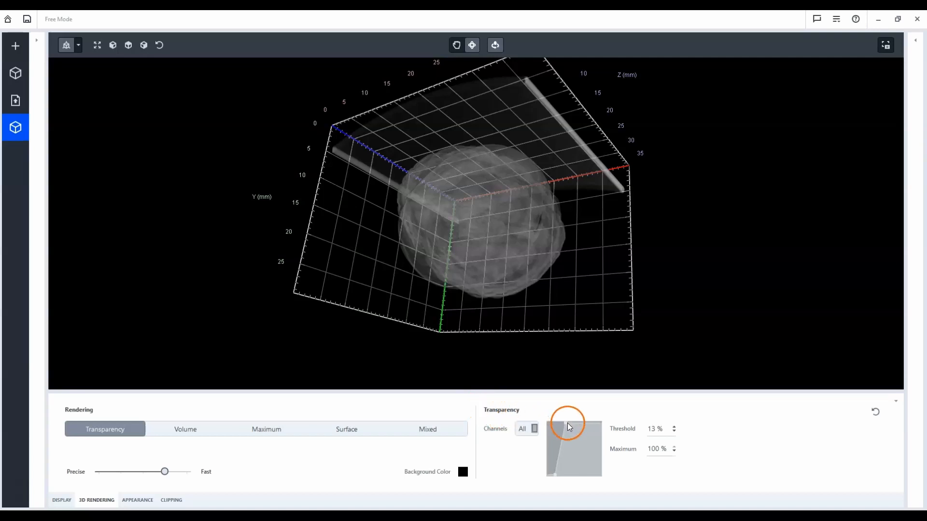
pyautogui.moveTo(567, 425)
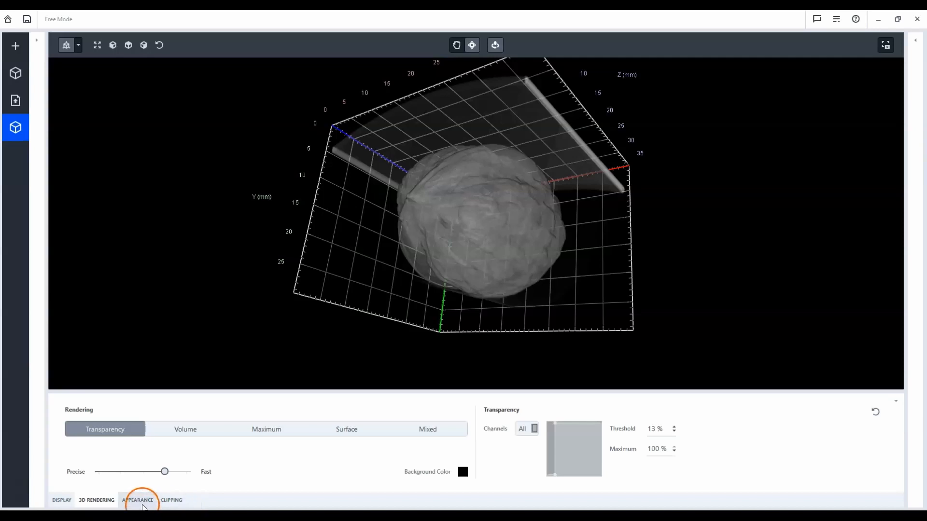
# Step: Bring up the light and projection settings, then the clipping plane settings
pyautogui.click(137, 500)
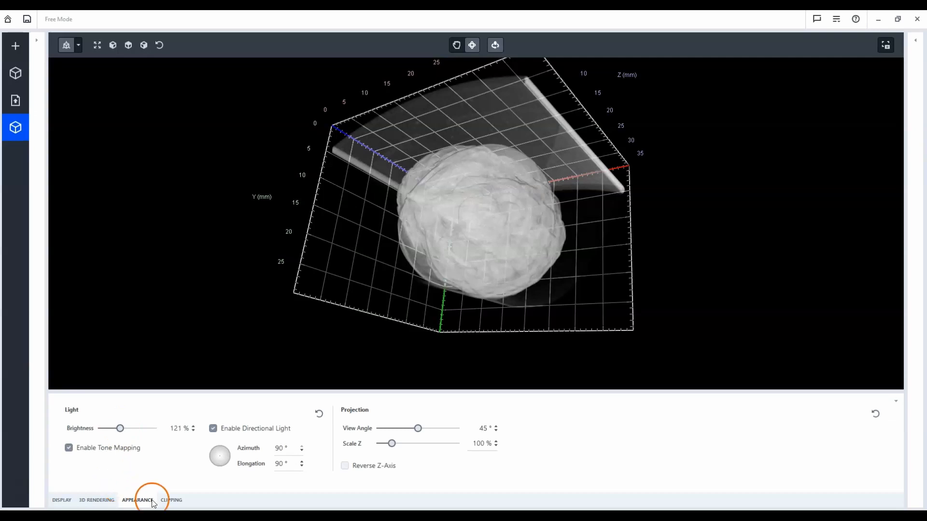
pyautogui.click(171, 500)
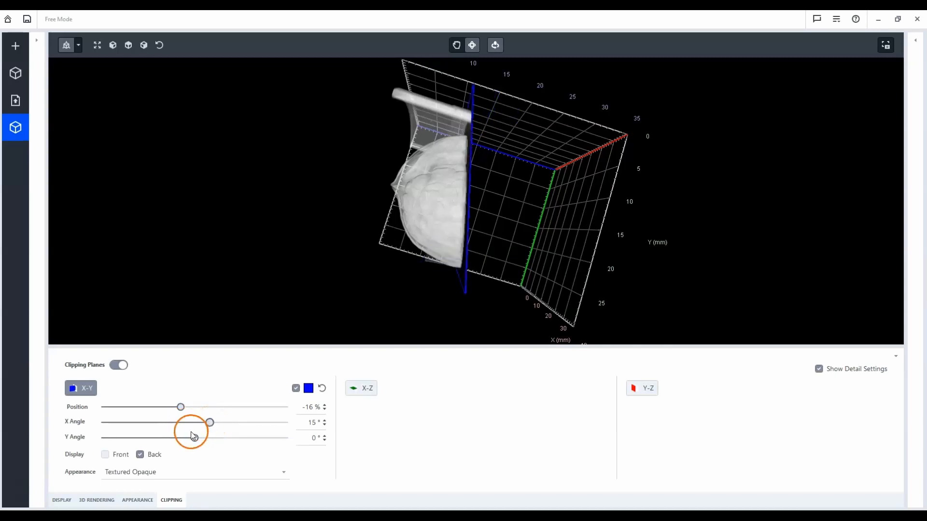
# Step: Toggle the X-Y plane's Front and Back display options, ending with Back only
pyautogui.click(105, 455)
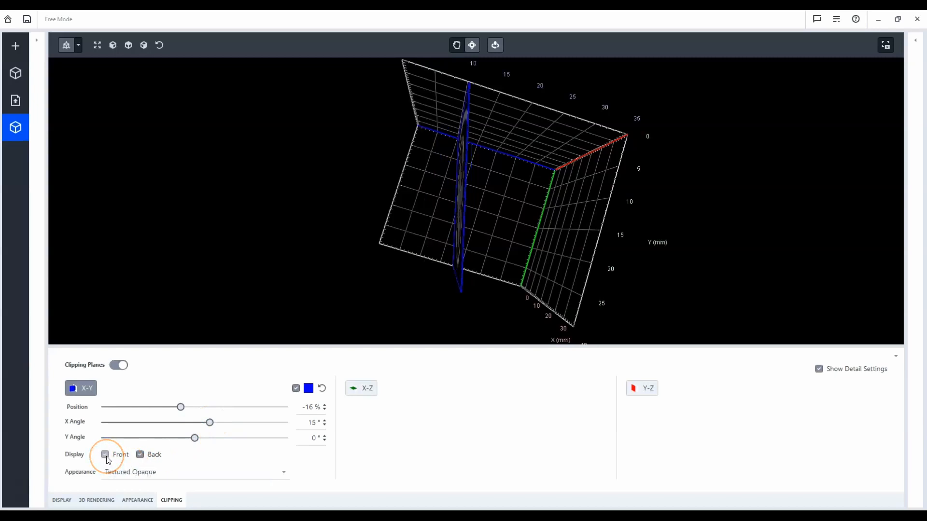
pyautogui.click(106, 455)
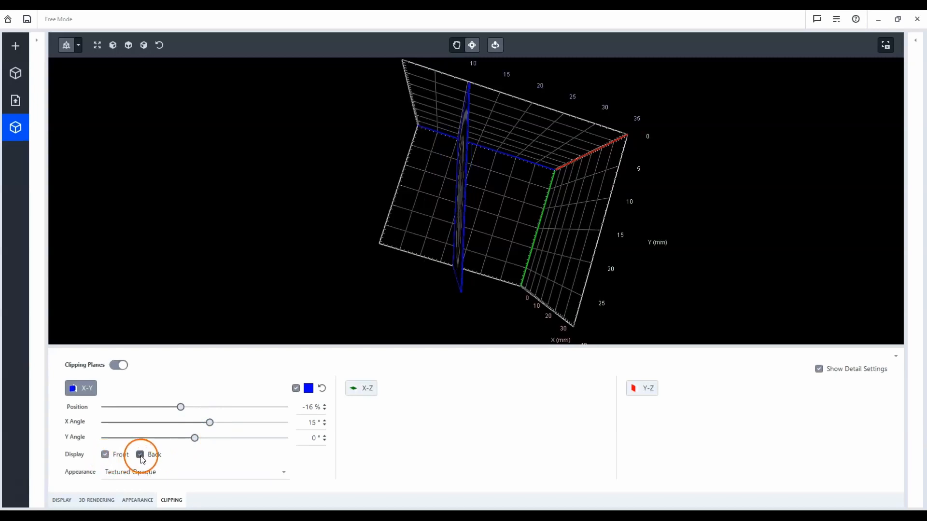
pyautogui.click(140, 454)
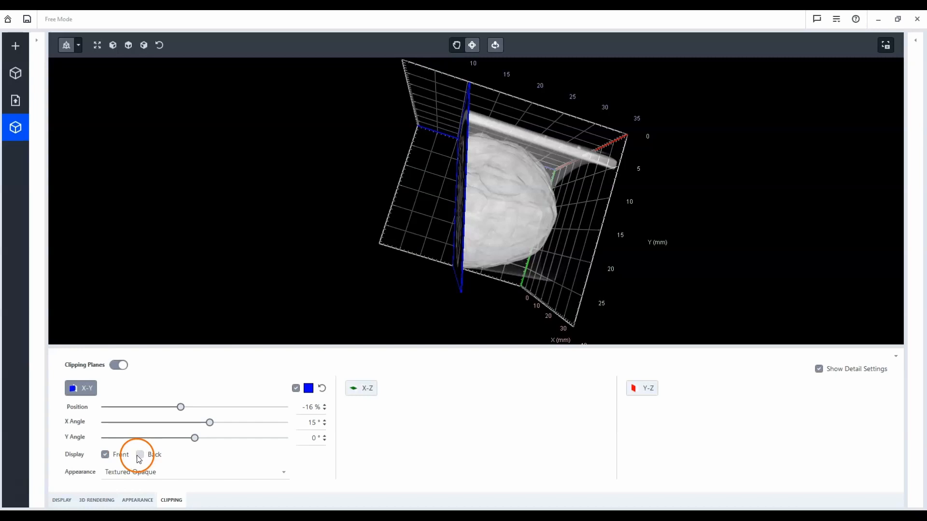
pyautogui.click(140, 455)
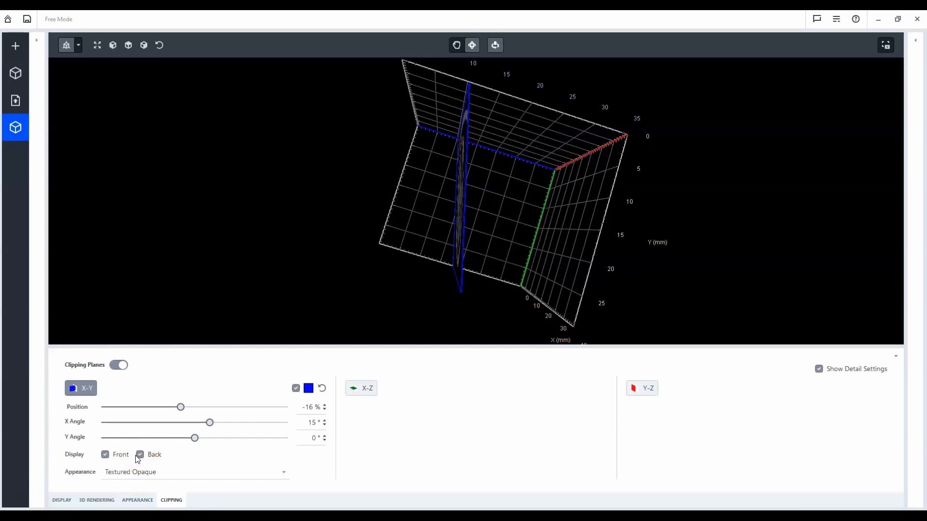
pyautogui.click(105, 455)
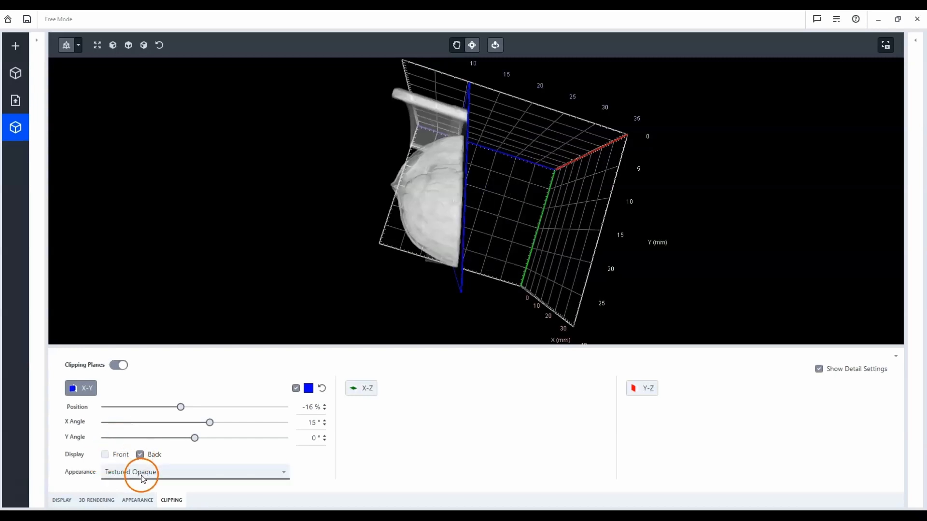
pyautogui.moveTo(142, 477)
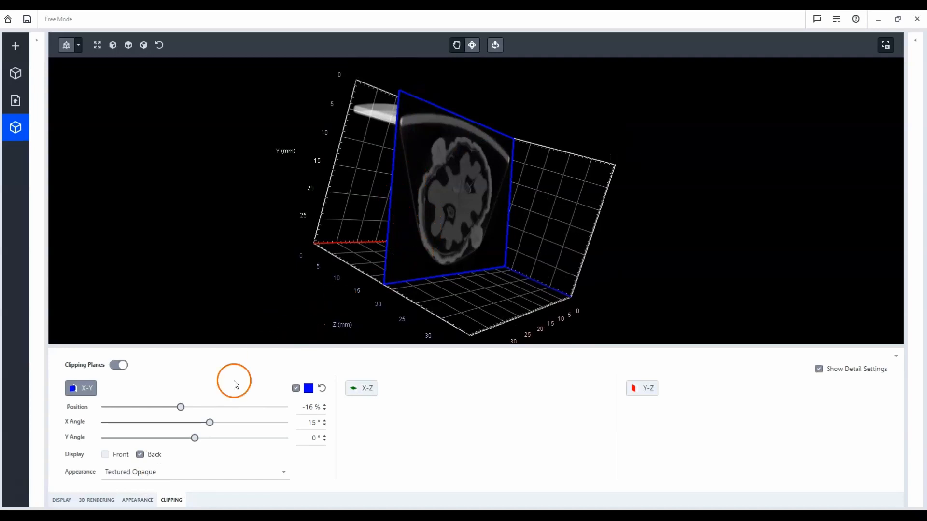
pyautogui.moveTo(286, 473)
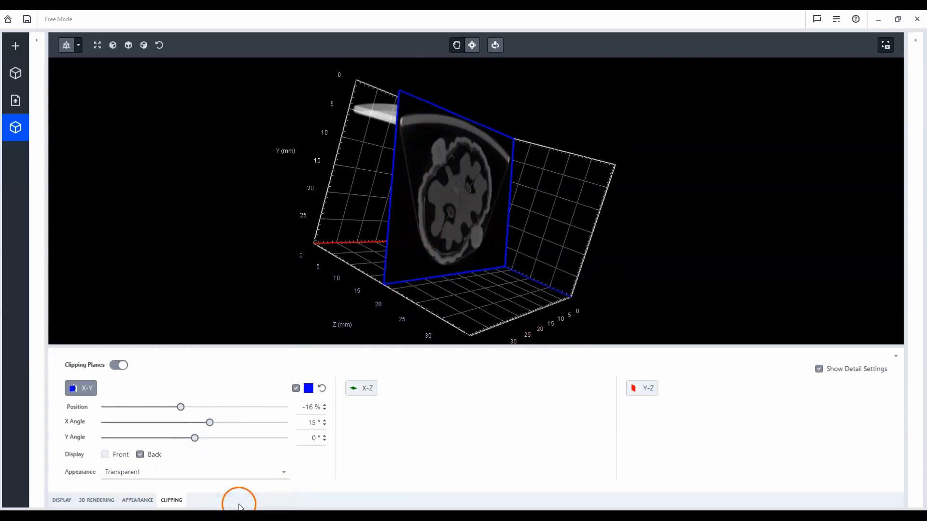
# Step: Set the X-Y clipping plane appearance to Invisible after previewing Binary
pyautogui.click(195, 471)
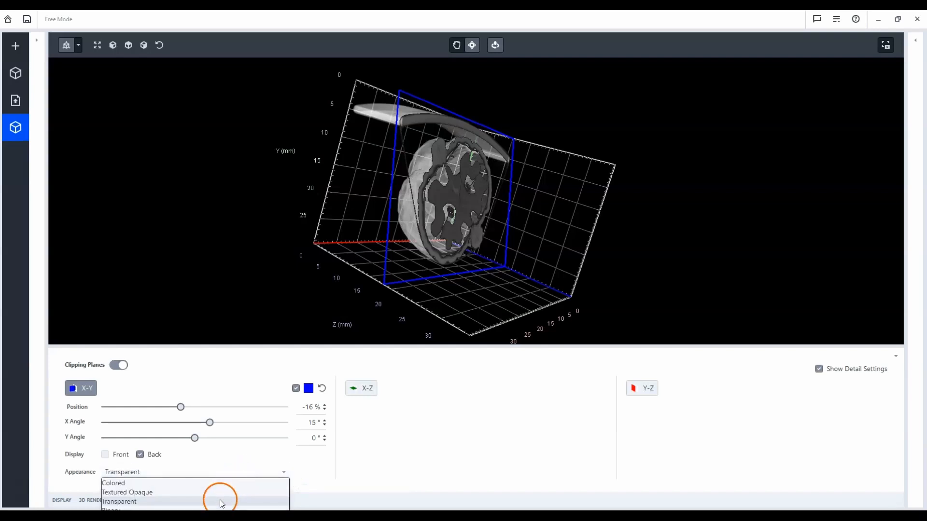
pyautogui.click(111, 510)
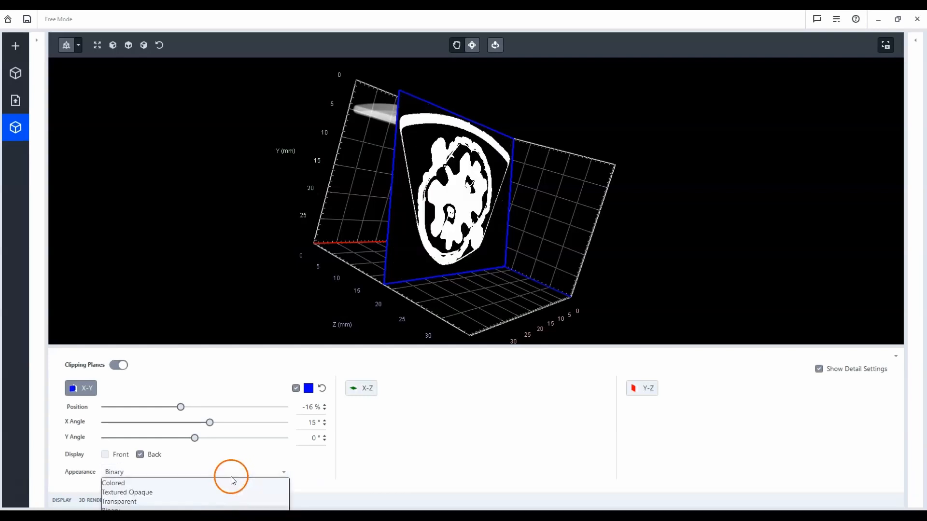
pyautogui.click(116, 509)
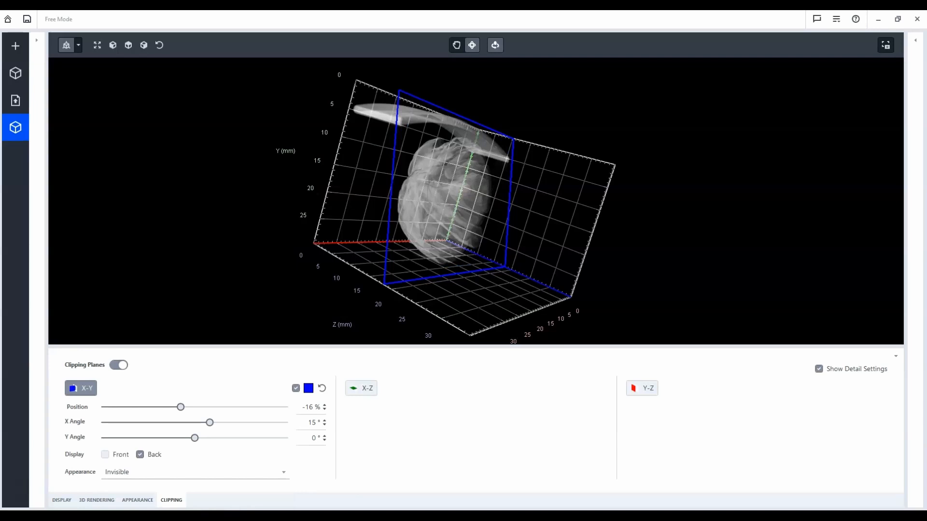
pyautogui.click(488, 290)
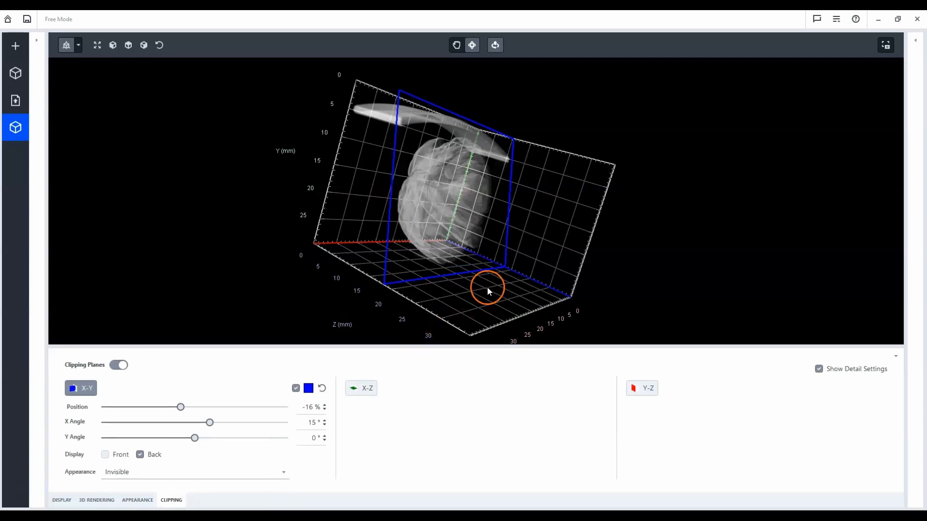
pyautogui.moveTo(572, 233)
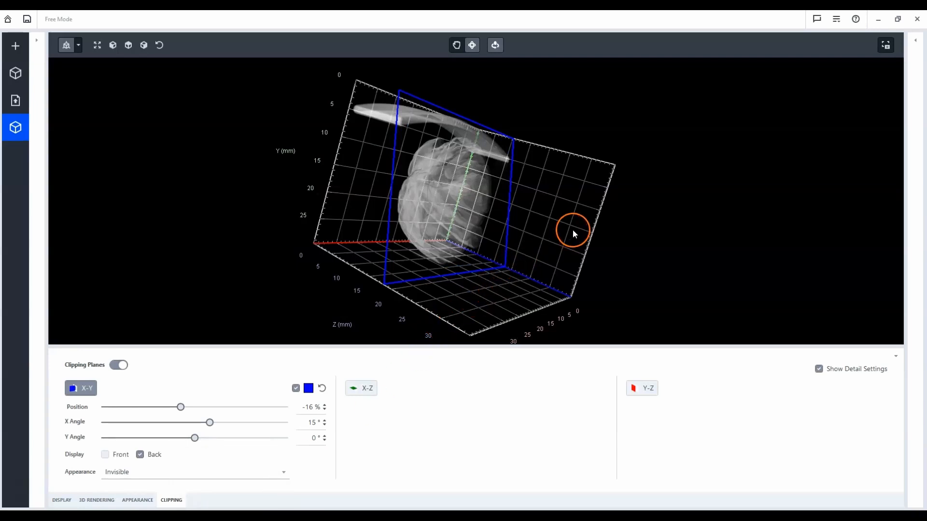
pyautogui.moveTo(597, 225)
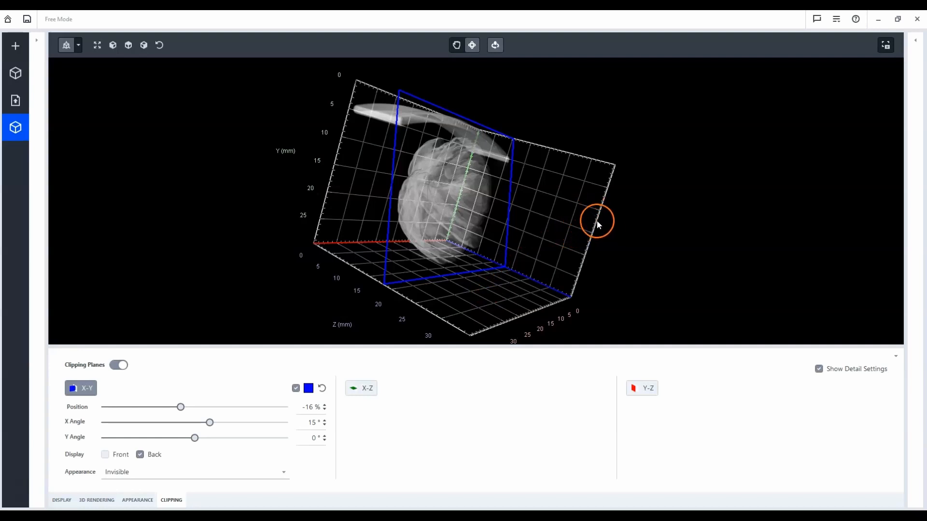
pyautogui.moveTo(599, 213)
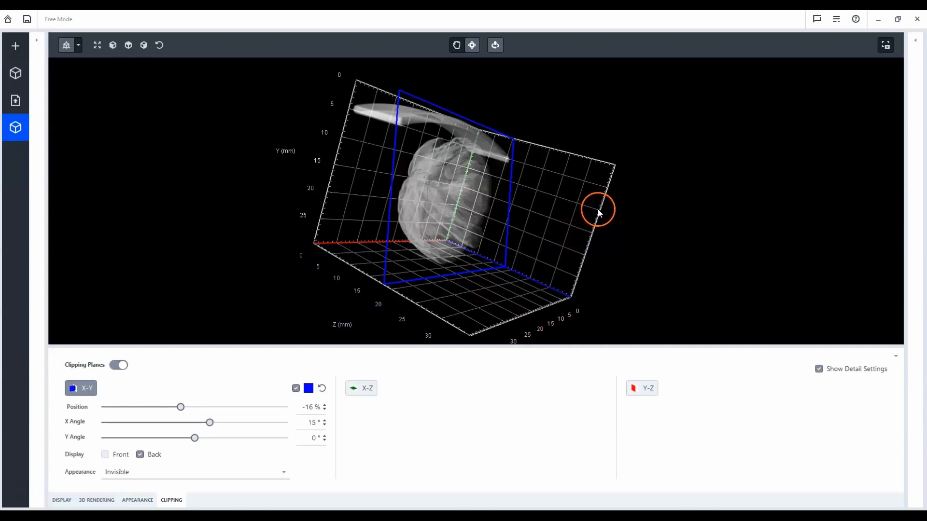
pyautogui.moveTo(885, 44)
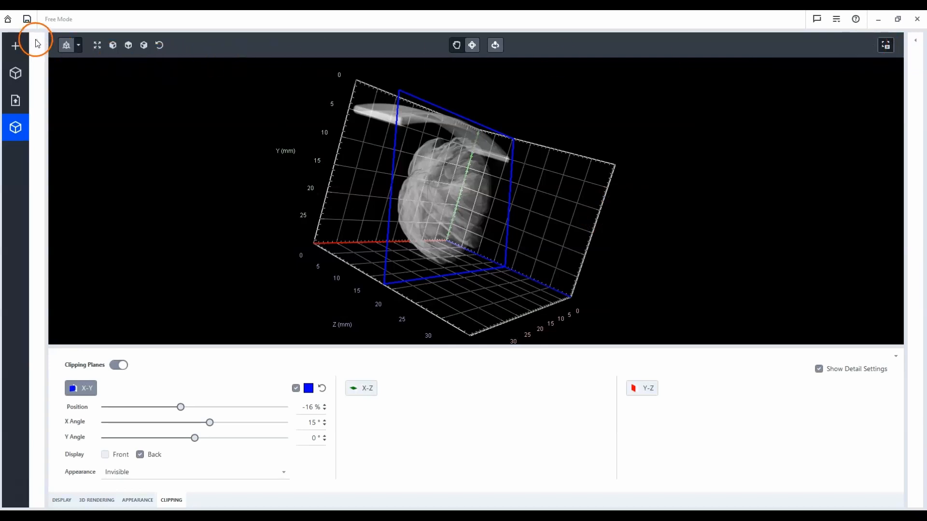
pyautogui.click(36, 44)
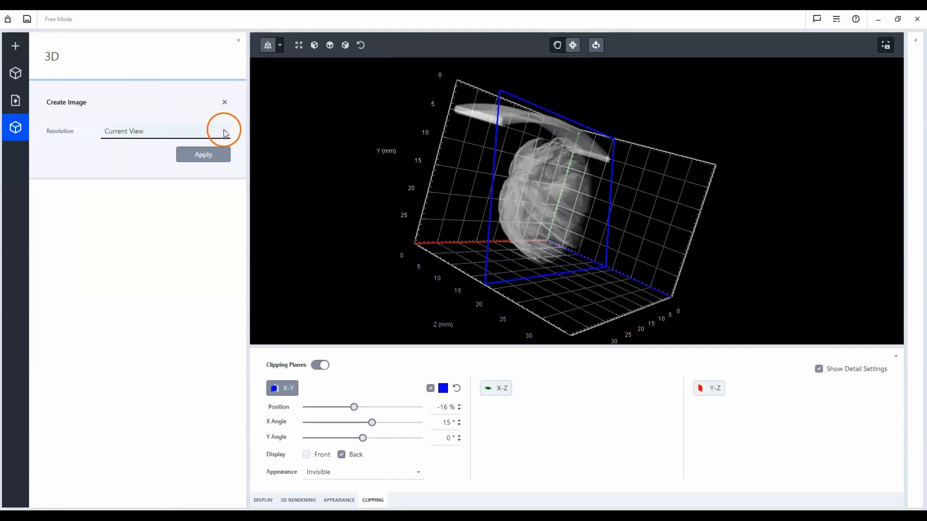
# Step: Pick the 1920 x 1080 (HD) output resolution and start rendering the image
pyautogui.click(223, 131)
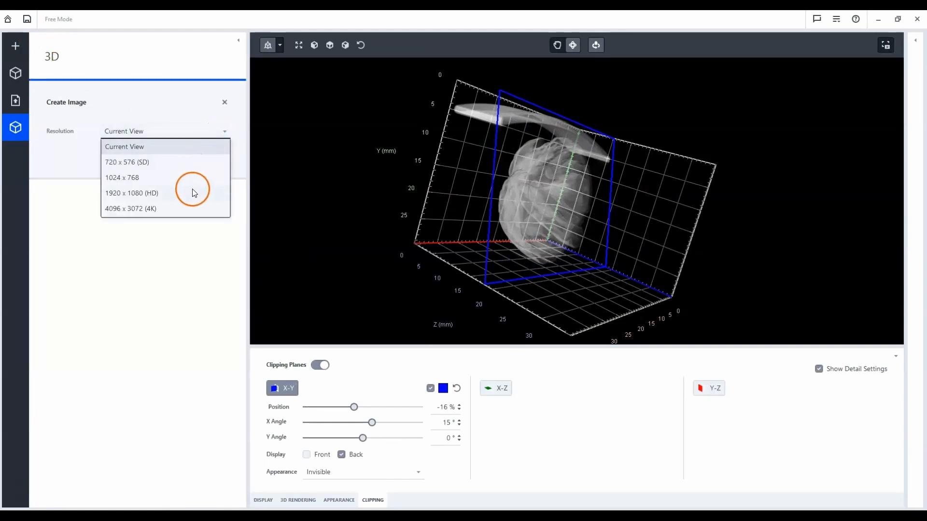
pyautogui.click(132, 193)
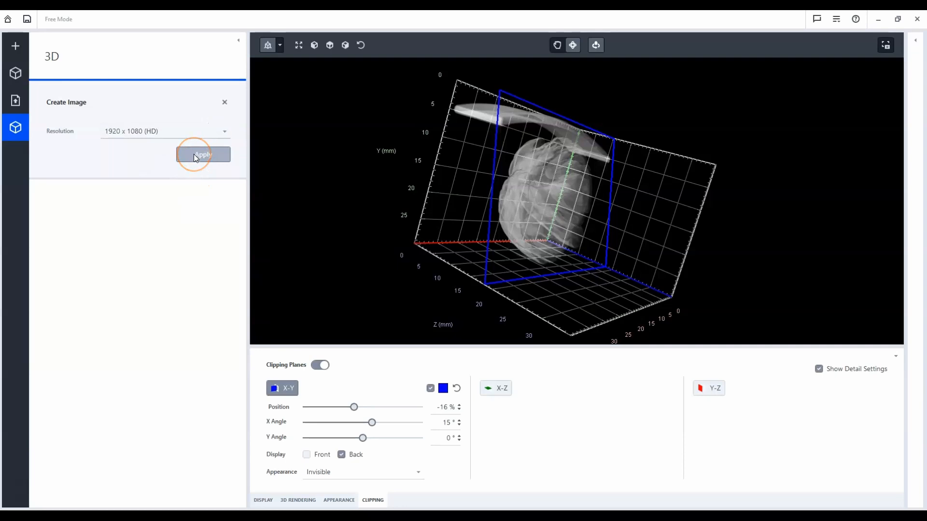
pyautogui.click(203, 155)
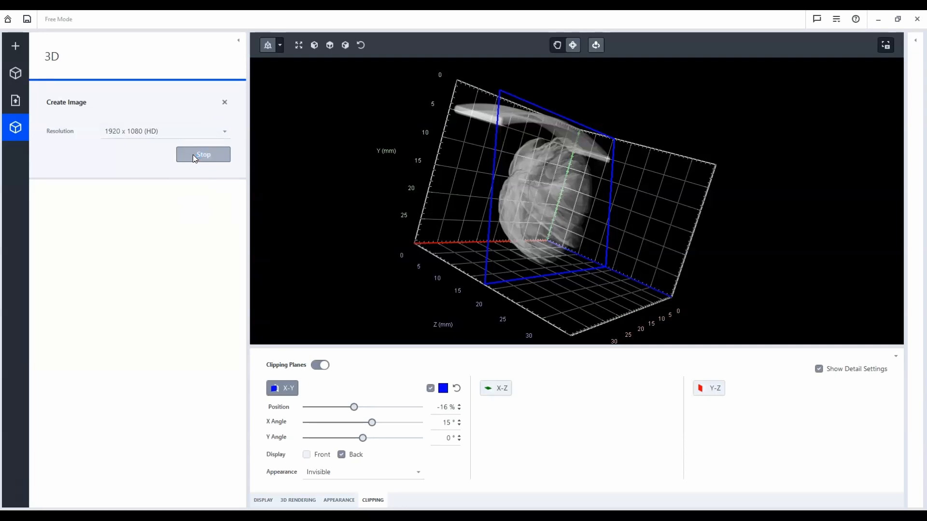